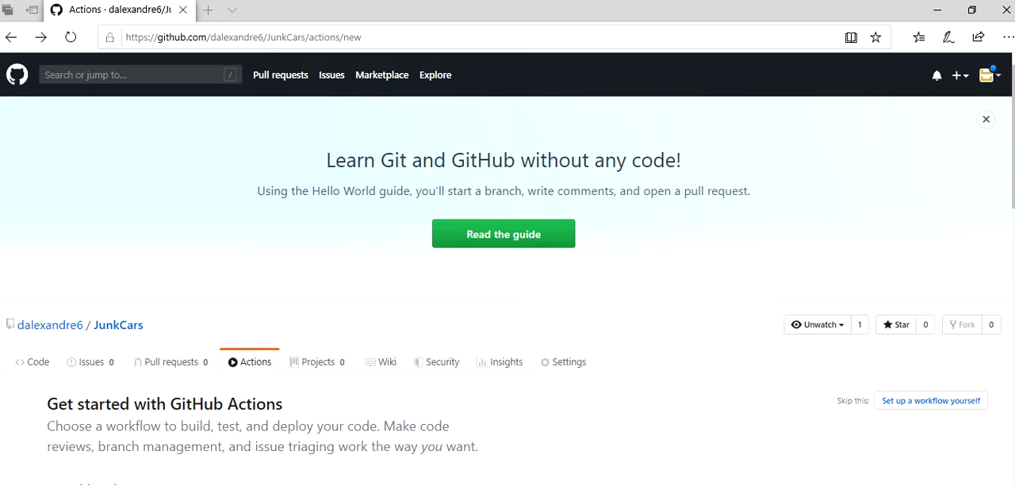
{"action": "mouse_move", "coordinate": [783, 172]}
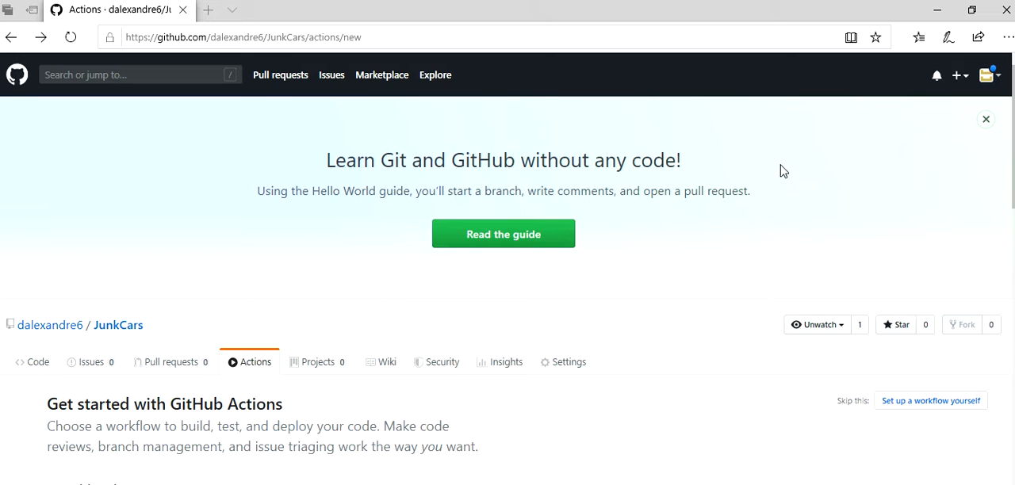
{"action": "mouse_move", "coordinate": [804, 165]}
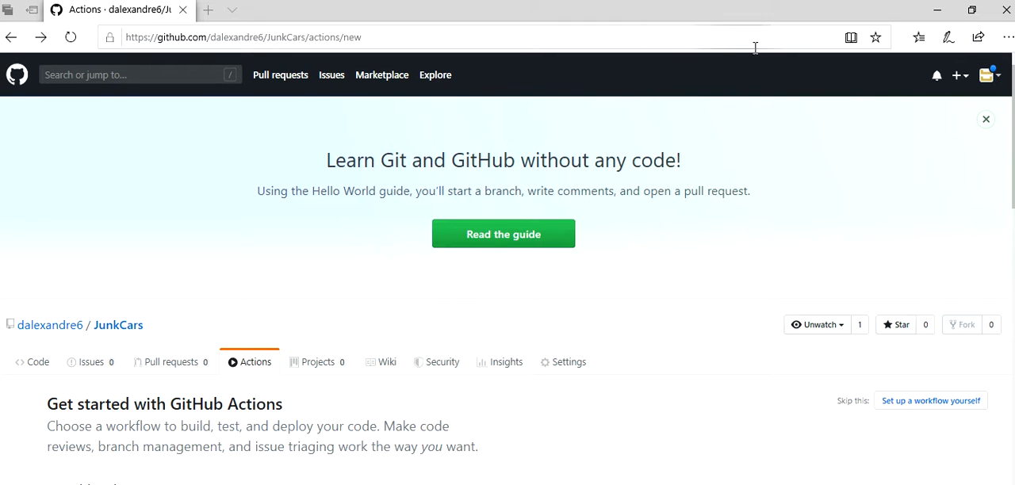
{"action": "mouse_move", "coordinate": [966, 76]}
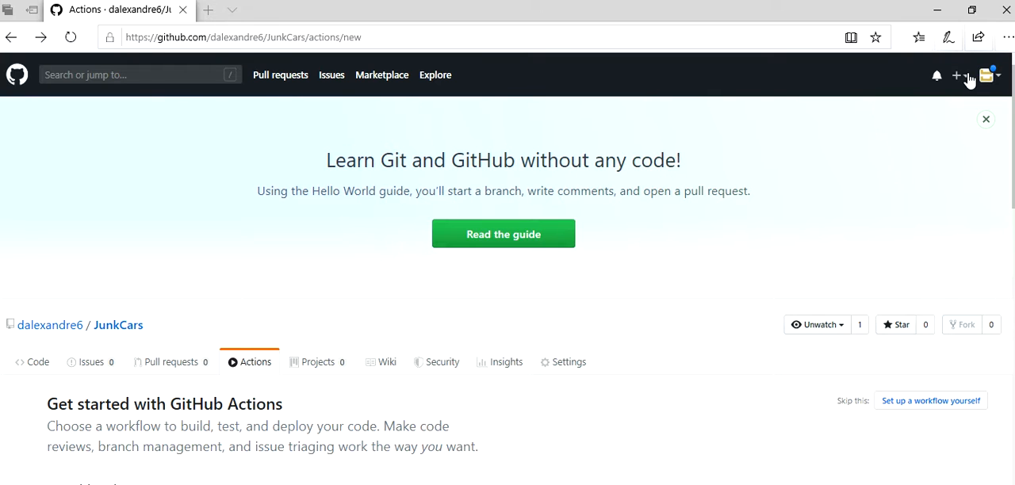
- Dismiss the creation menu and go to Your repositories from the avatar dropdown
{"action": "left_click", "coordinate": [956, 74]}
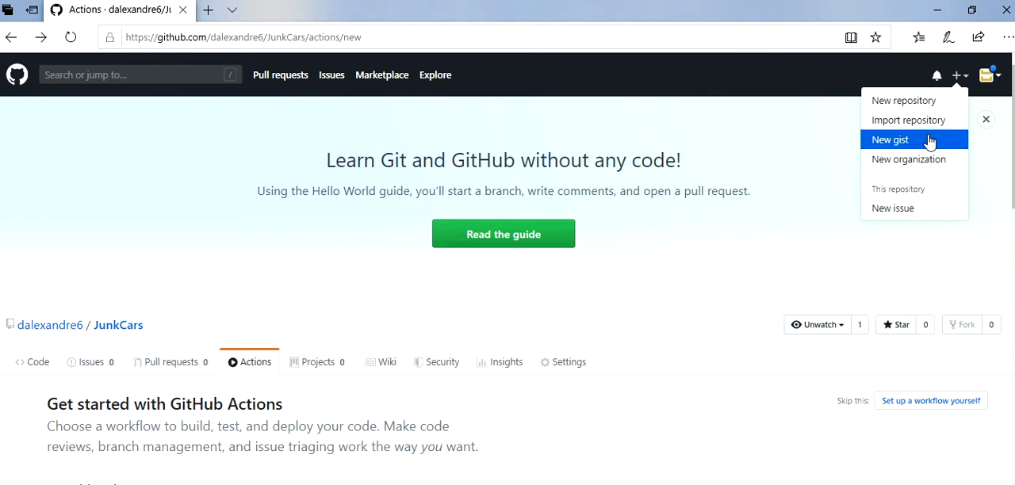
{"action": "mouse_move", "coordinate": [940, 100]}
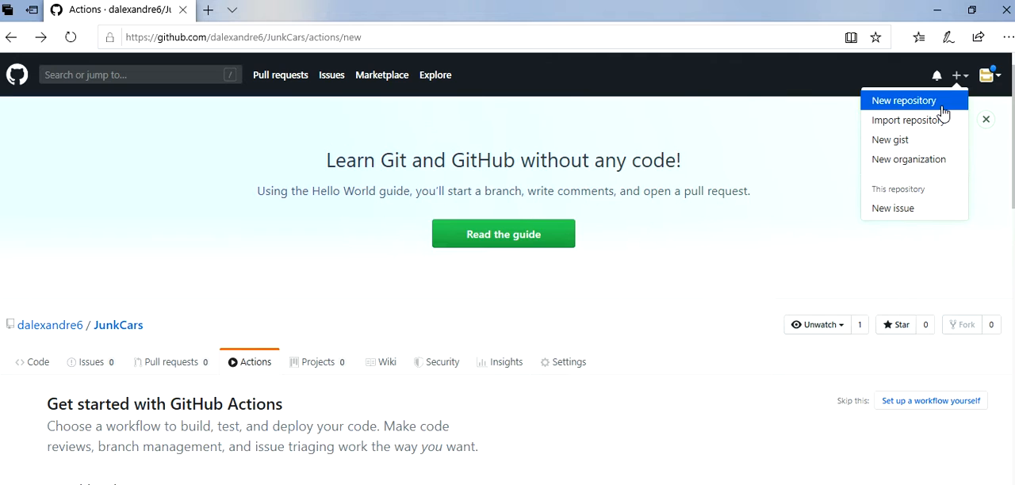
{"action": "left_click", "coordinate": [990, 74]}
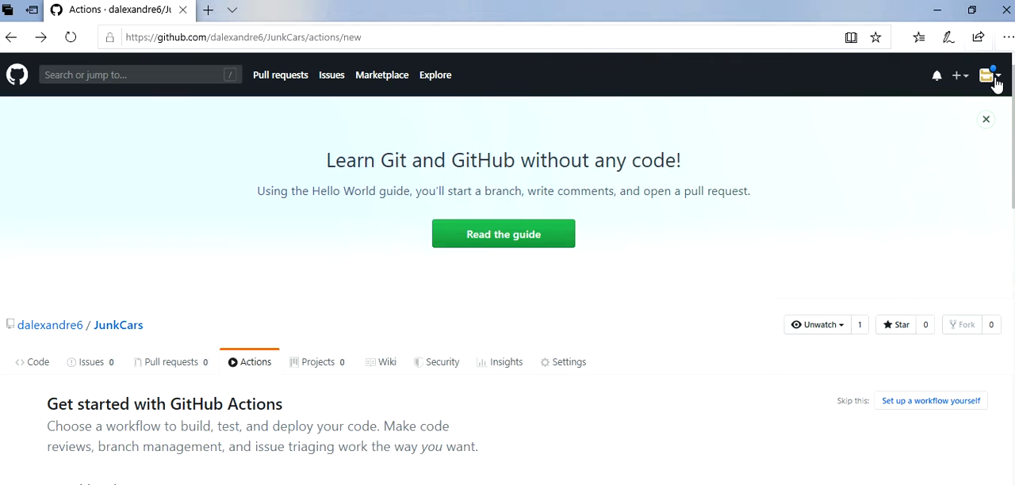
{"action": "left_click", "coordinate": [986, 75]}
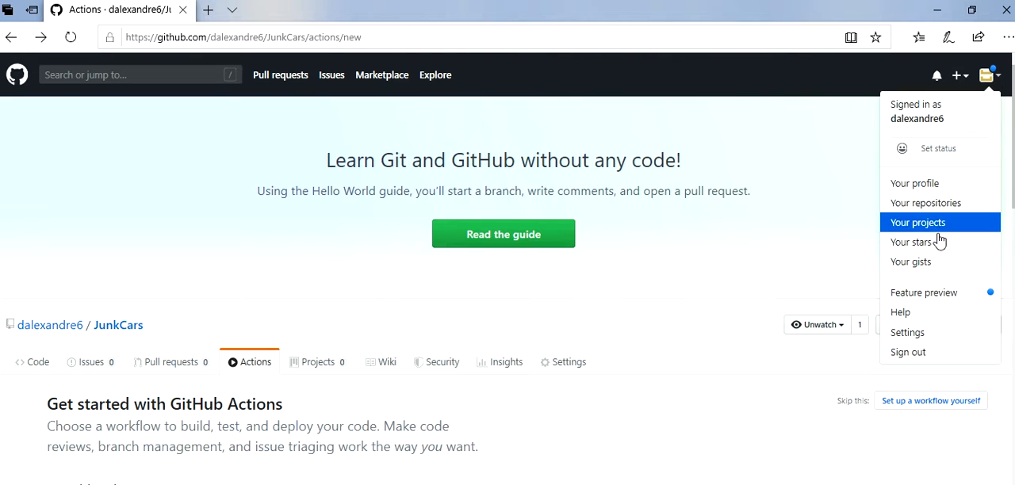
{"action": "left_click", "coordinate": [916, 222]}
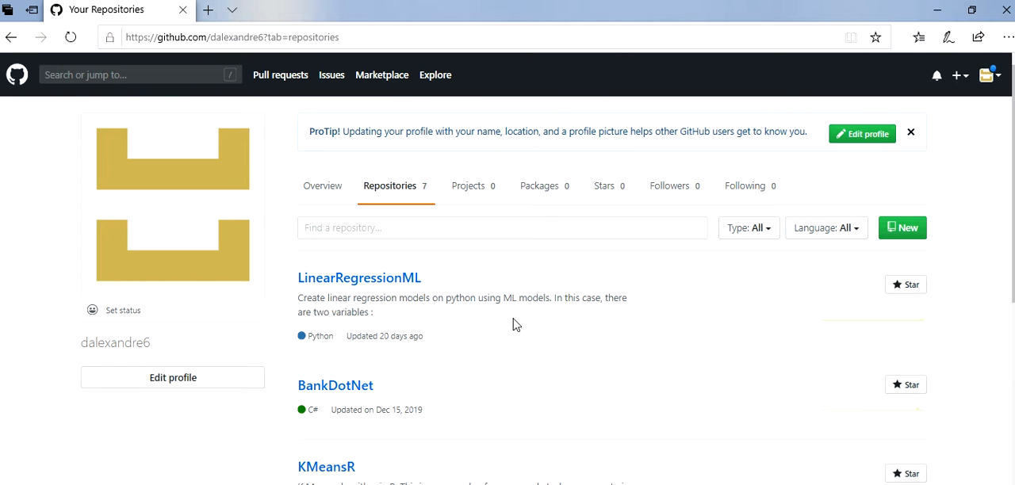
- Locate JunkCars further down the repositories list and open it
{"action": "scroll", "scroll_direction": "down", "scroll_amount": 3}
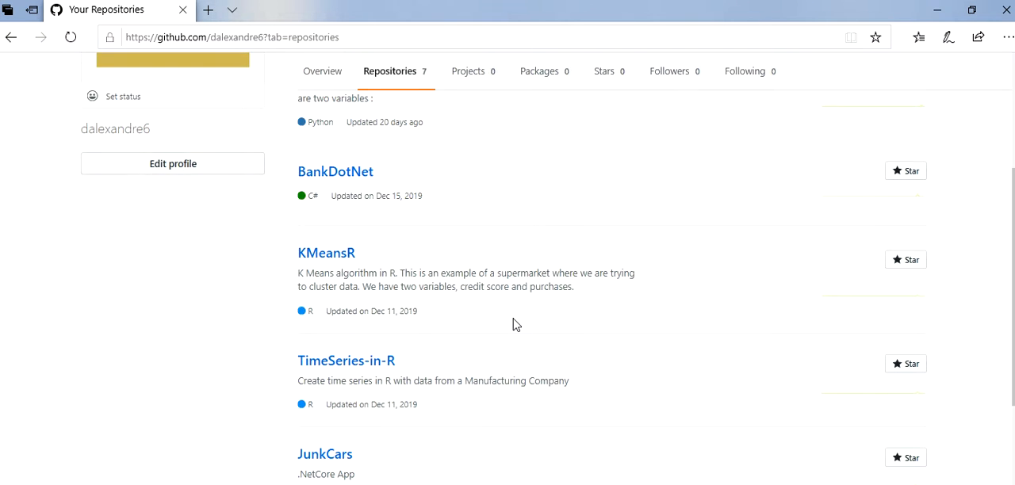
{"action": "scroll", "scroll_direction": "down", "scroll_amount": 3}
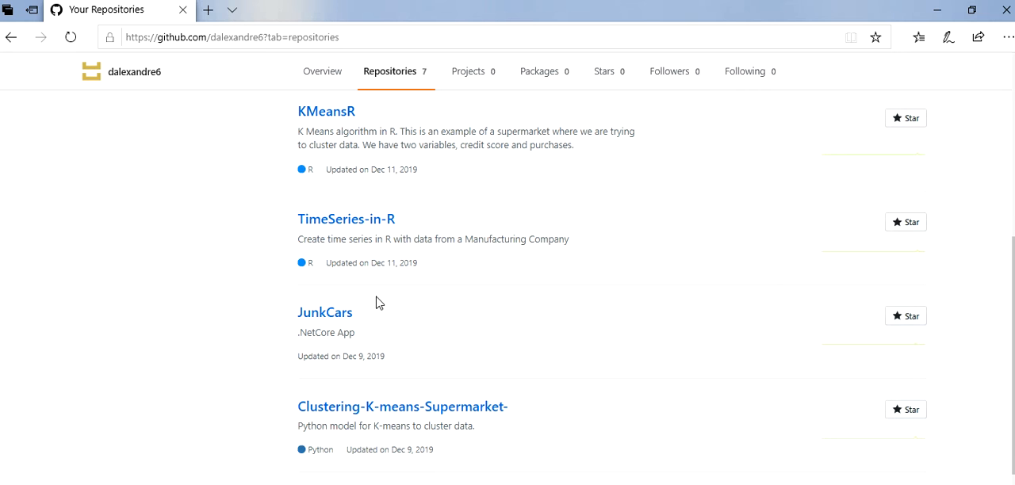
{"action": "left_click", "coordinate": [324, 312]}
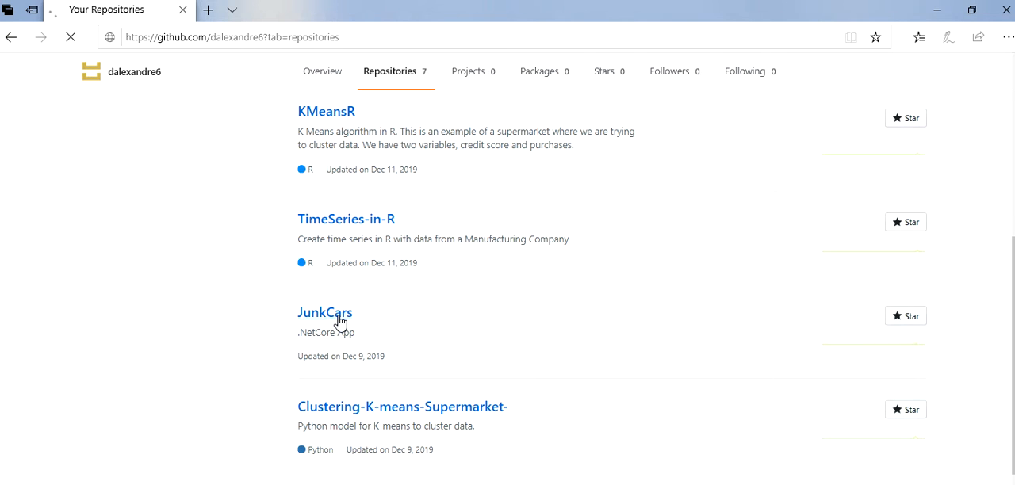
- From the JunkCars code overview, go to the repository's Settings
{"action": "left_click", "coordinate": [324, 313]}
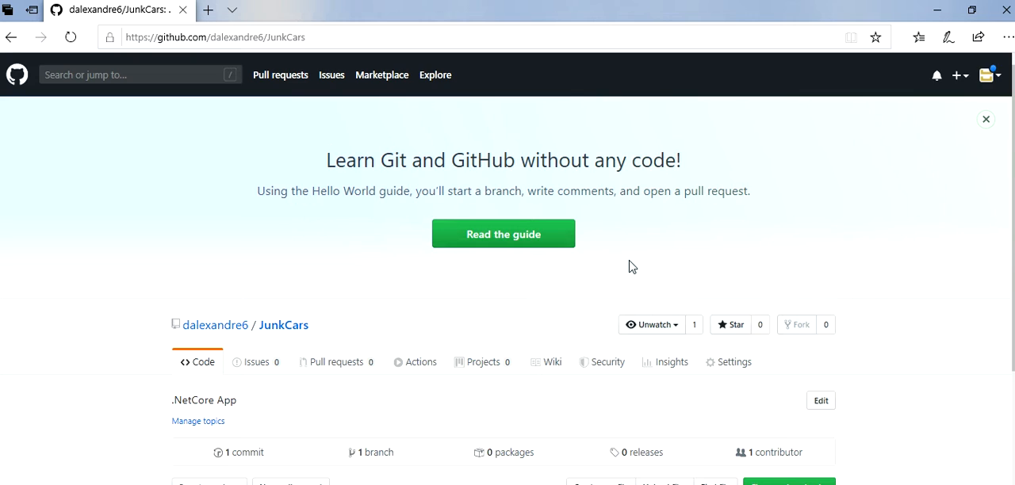
{"action": "left_click", "coordinate": [986, 119]}
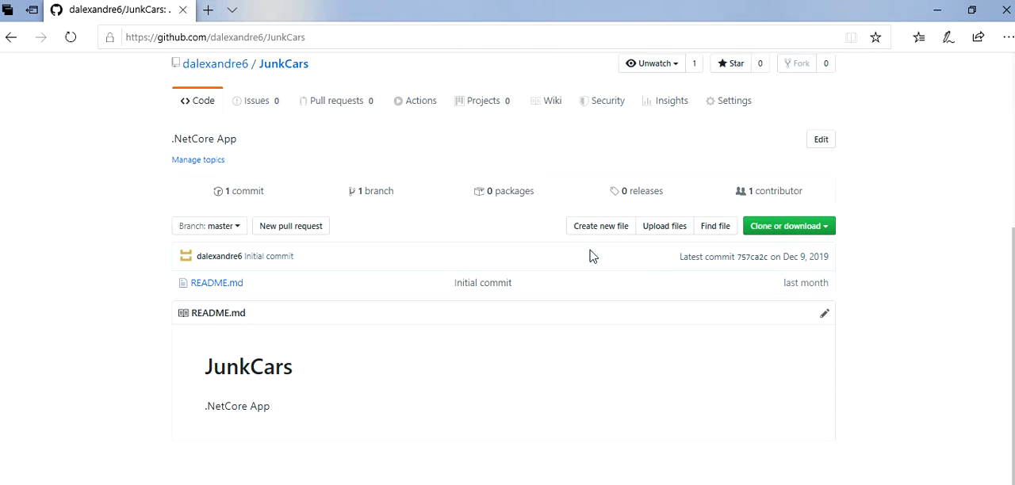
{"action": "left_click", "coordinate": [733, 101]}
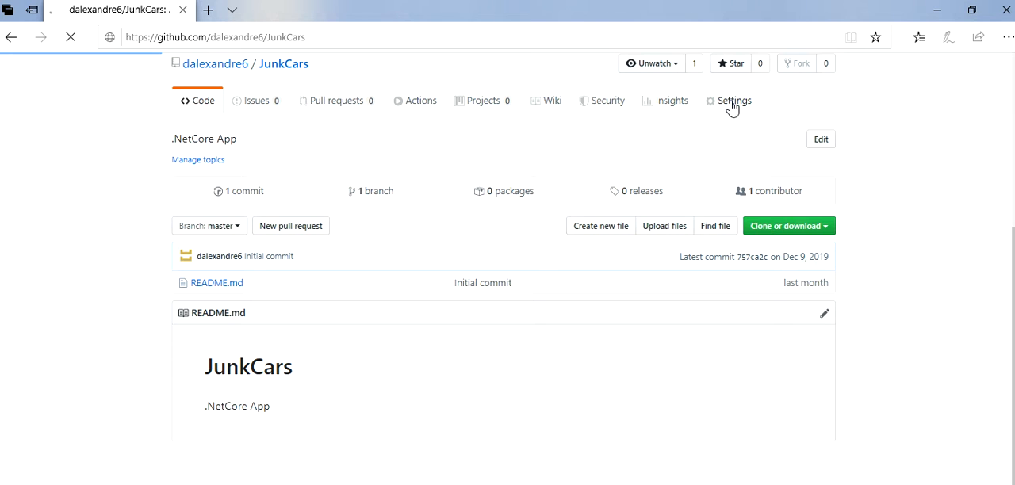
- Reach the Danger Zone section at the bottom of the JunkCars settings page
{"action": "left_click", "coordinate": [733, 101]}
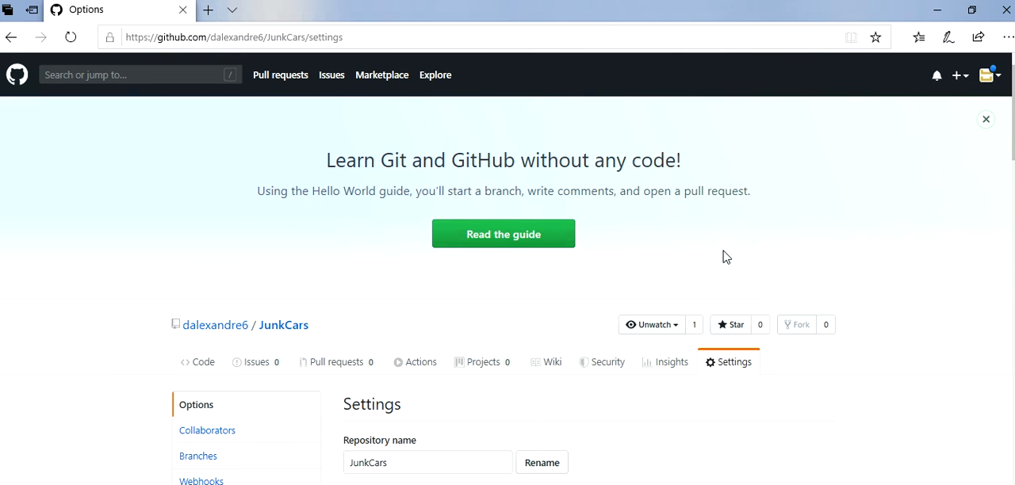
{"action": "scroll", "scroll_direction": "down", "scroll_amount": 3}
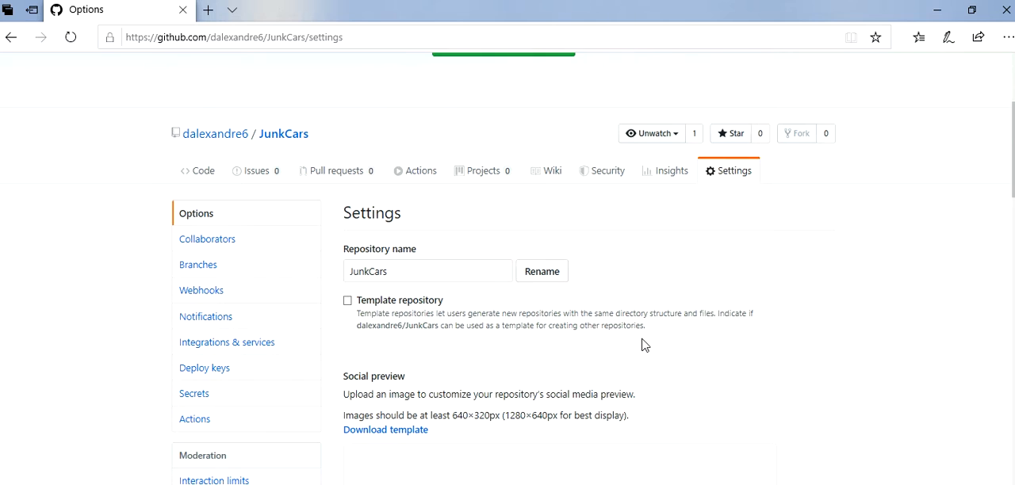
{"action": "scroll", "scroll_direction": "down", "scroll_amount": 3}
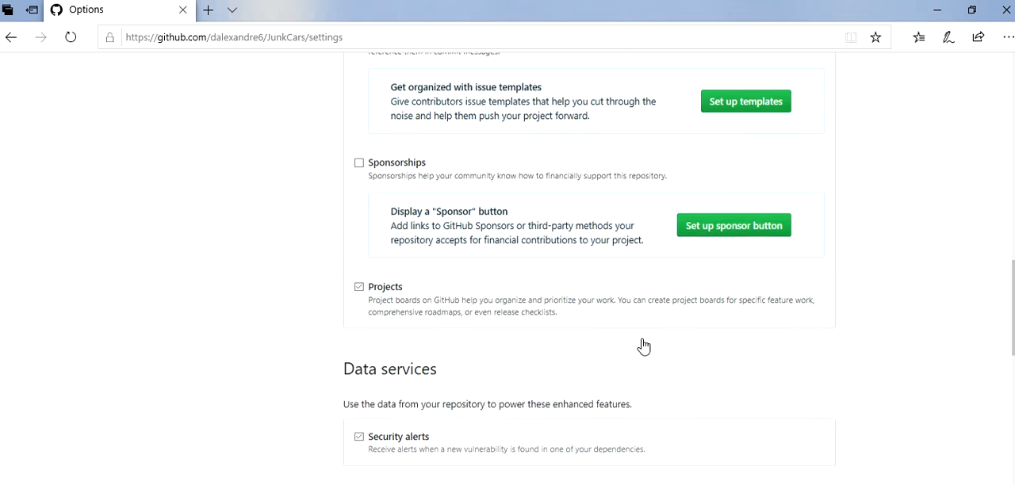
{"action": "scroll", "scroll_direction": "down", "scroll_amount": 3}
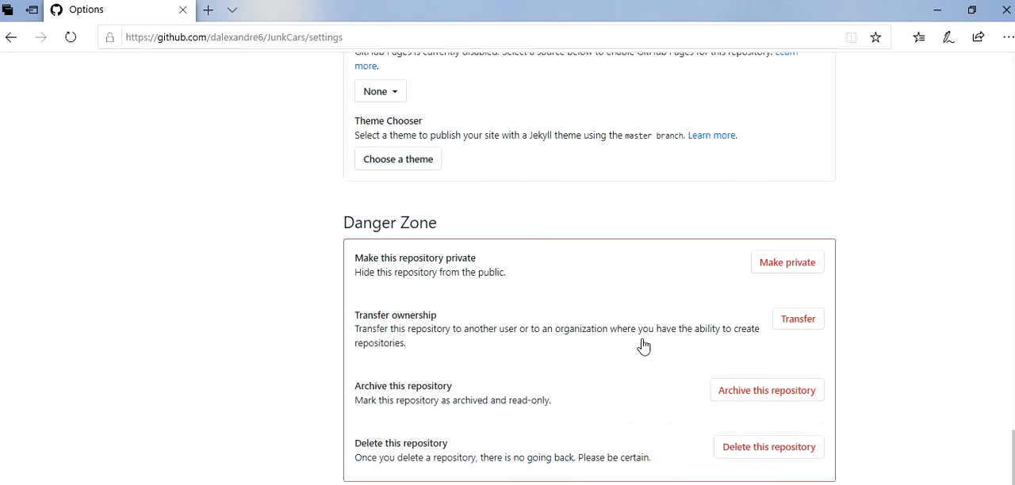
{"action": "scroll", "scroll_direction": "down", "scroll_amount": 3}
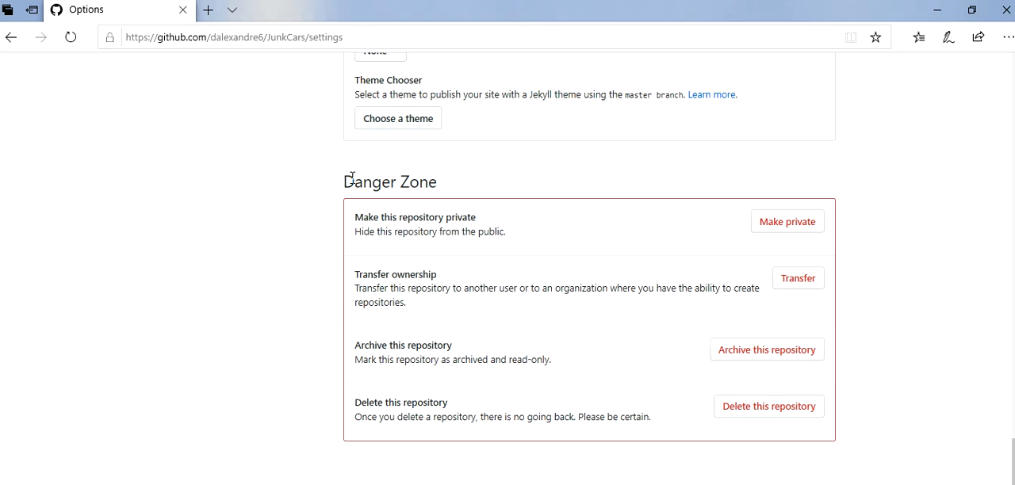
{"action": "mouse_move", "coordinate": [676, 235]}
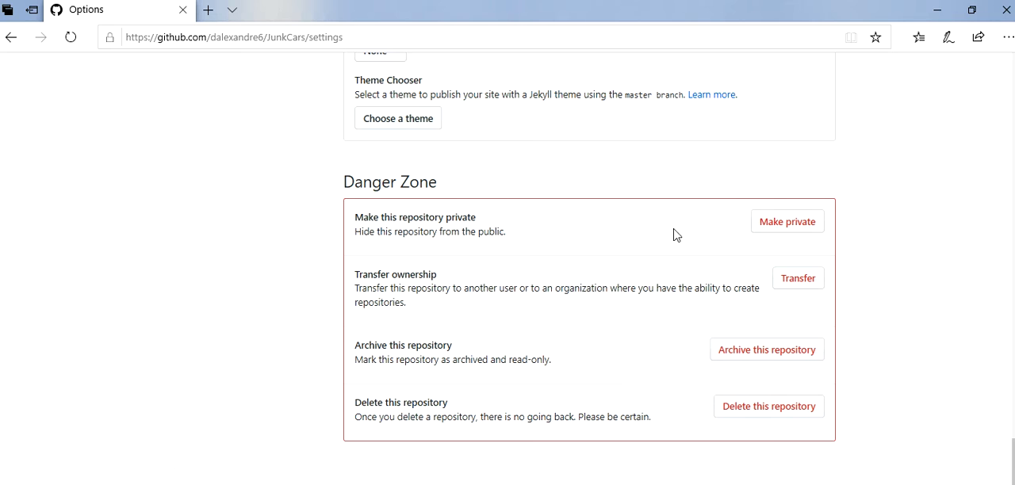
{"action": "mouse_move", "coordinate": [685, 433]}
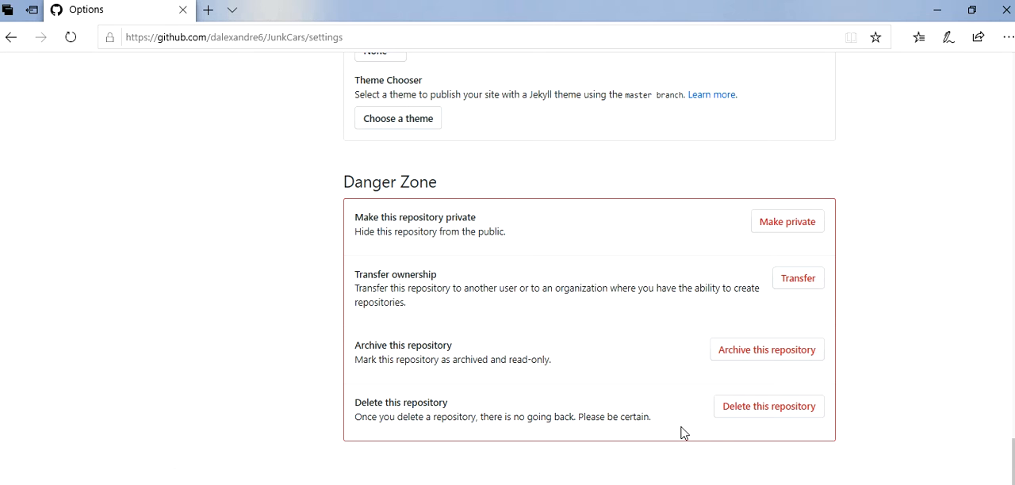
{"action": "mouse_move", "coordinate": [767, 406]}
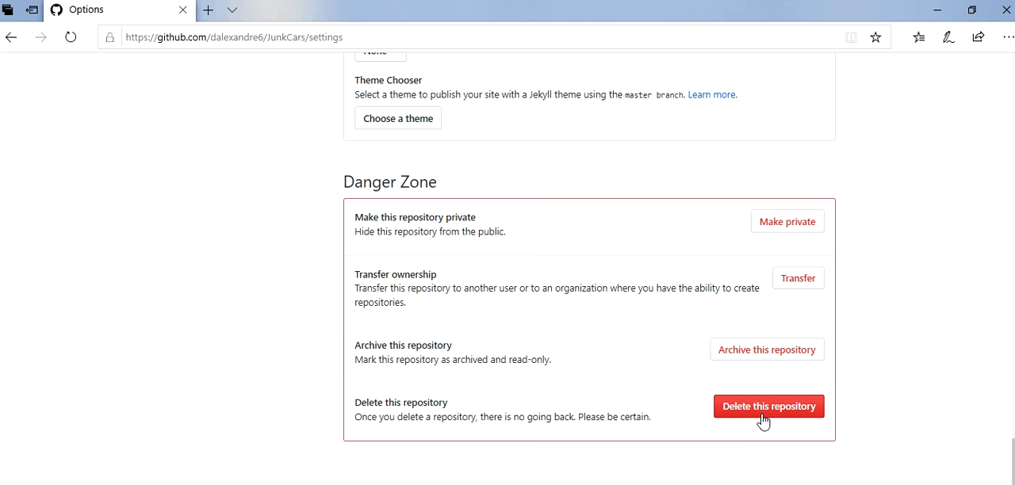
- Delete the repository, confirming with the name 'dalexandre6/JunkCars'
{"action": "left_click", "coordinate": [768, 406]}
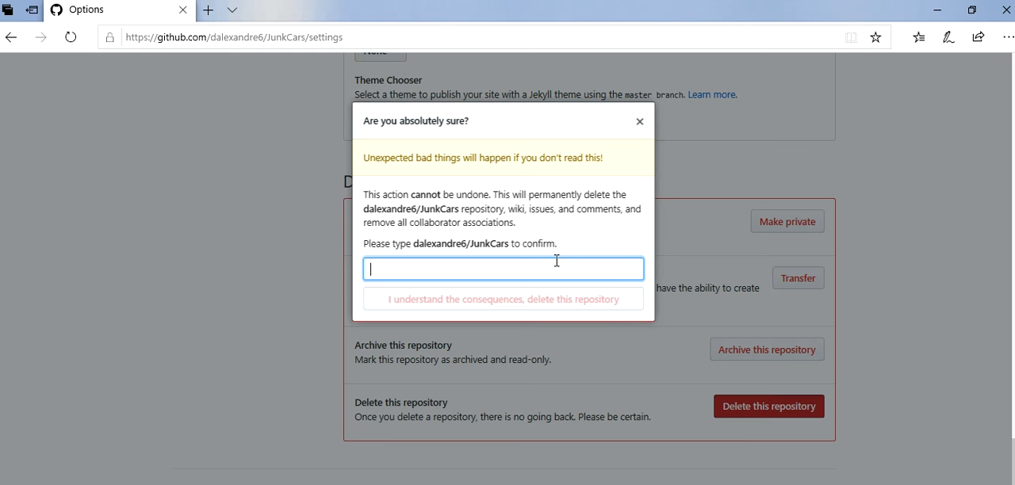
{"action": "mouse_move", "coordinate": [436, 350]}
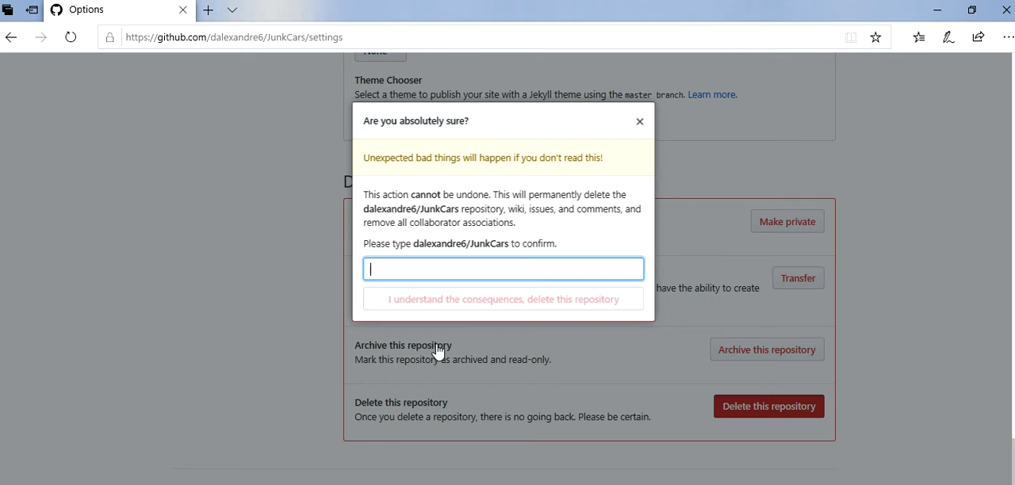
{"action": "mouse_move", "coordinate": [325, 339]}
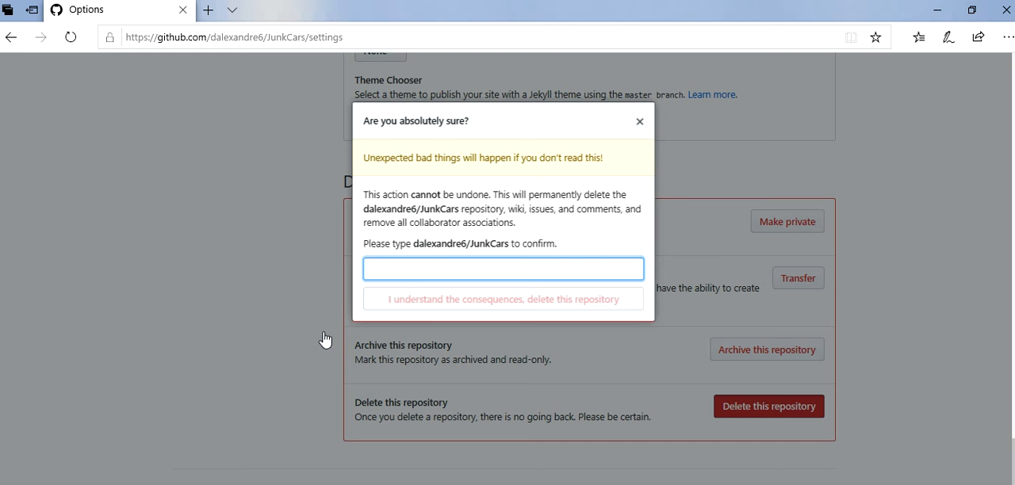
{"action": "type", "text": "dale"}
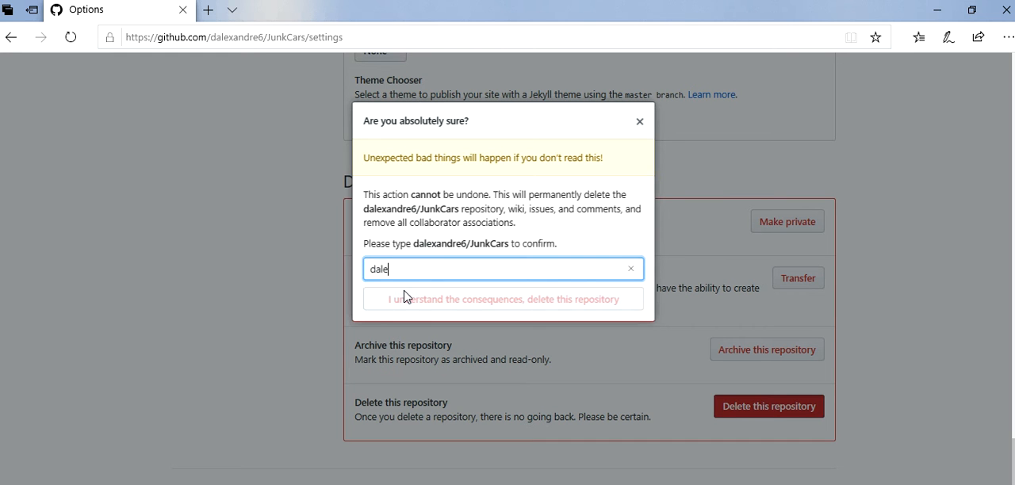
{"action": "double_click", "coordinate": [488, 244]}
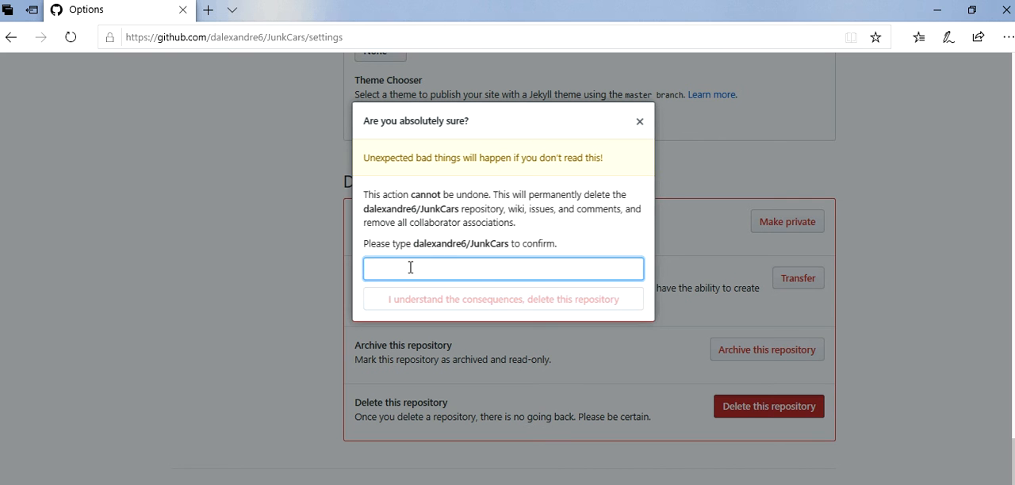
{"action": "type", "text": "dalexandre6/JunkCars"}
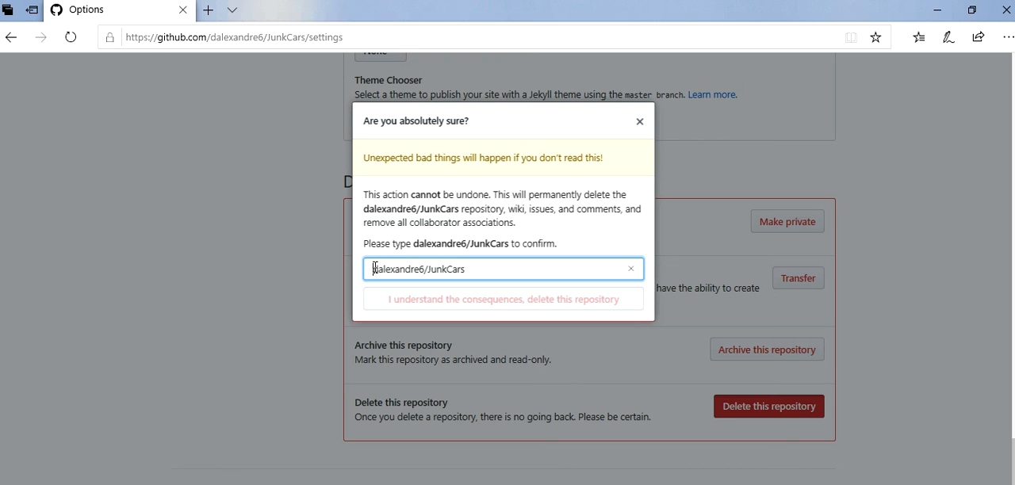
{"action": "type", "text": "dalexandre6/JunkCars"}
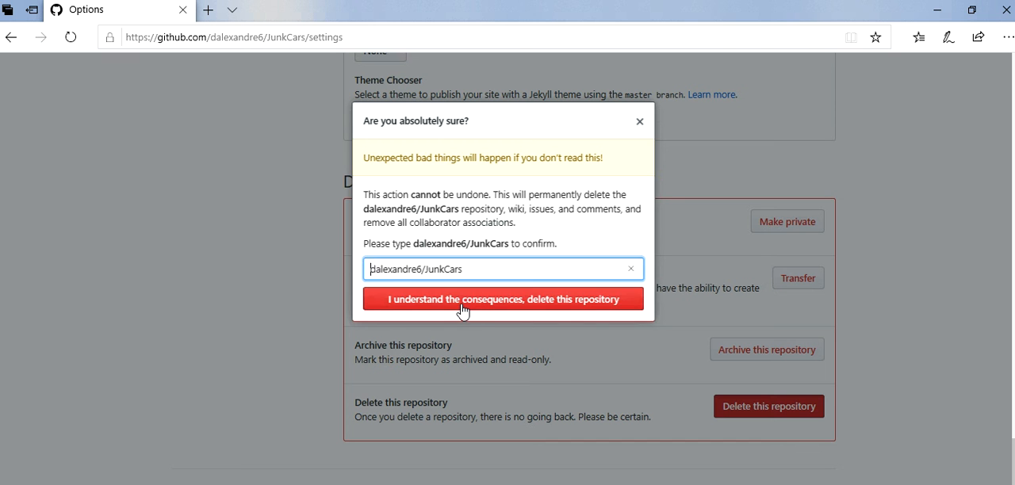
{"action": "left_click", "coordinate": [502, 298]}
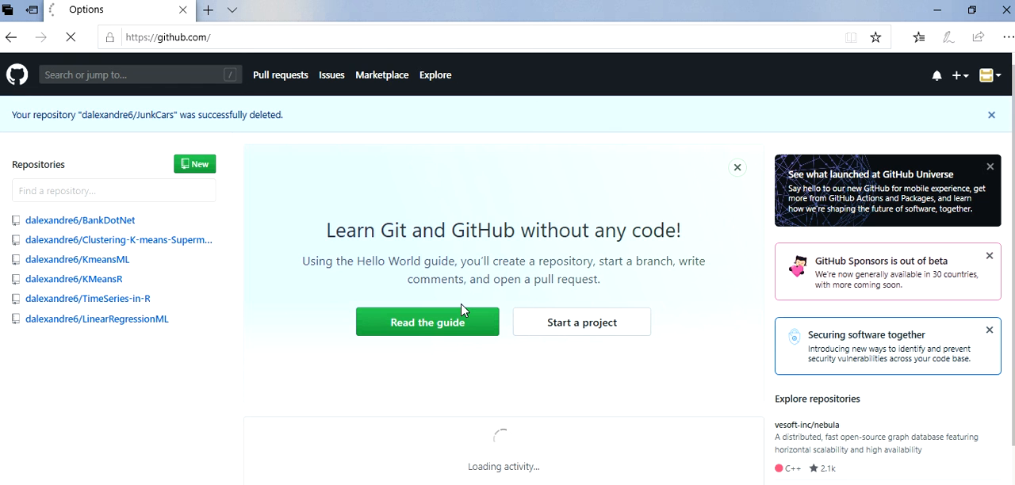